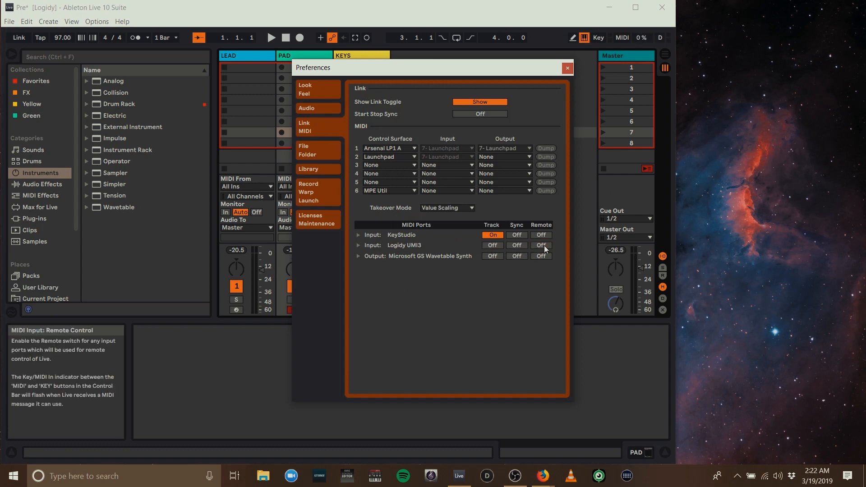
- Enable Remote control for the Logidy UMI3 input and close Preferences
{"action": "left_click", "coordinate": [541, 245]}
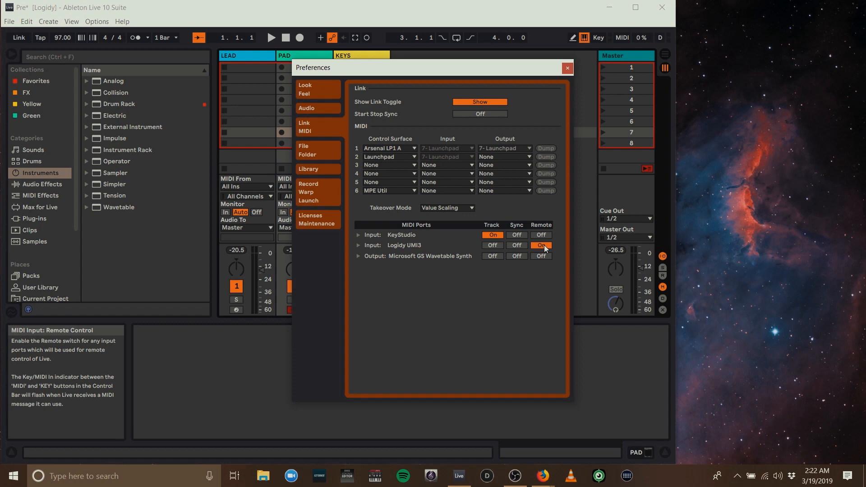
{"action": "left_click", "coordinate": [516, 246]}
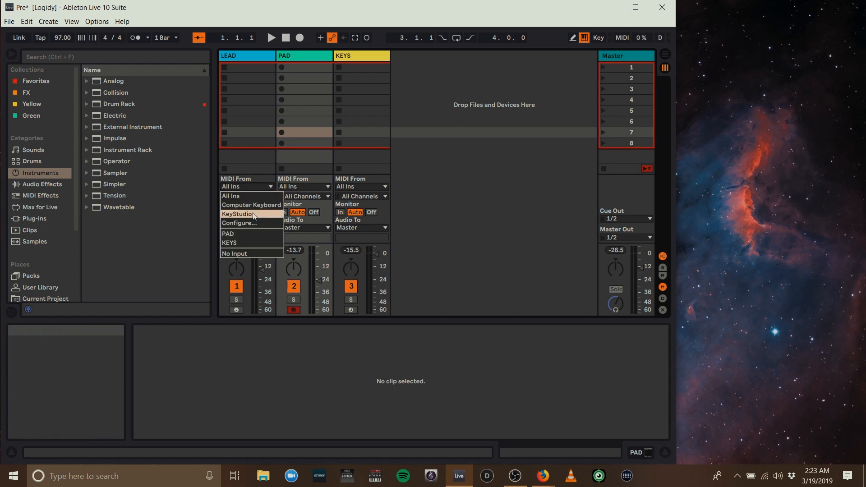
- Set LEAD, PAD and KEYS to receive KeyStudio MIDI on Ch. 1, then enter MIDI Map Mode
{"action": "left_click", "coordinate": [238, 214]}
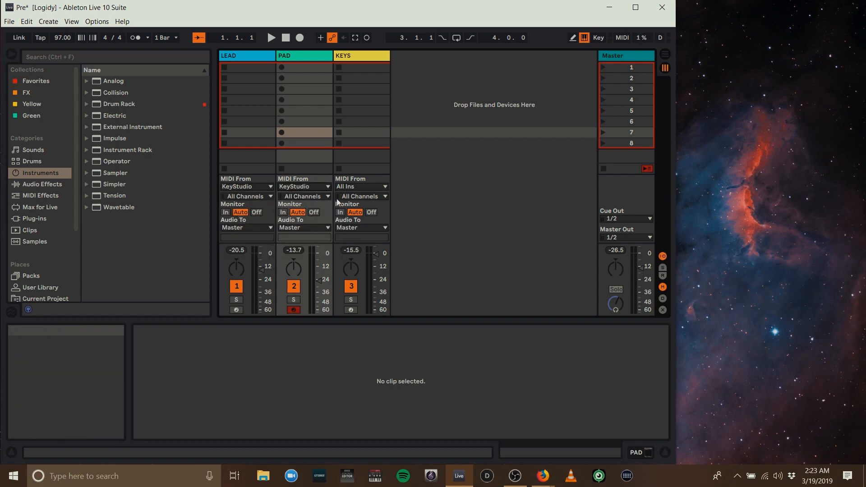
{"action": "left_click", "coordinate": [361, 186]}
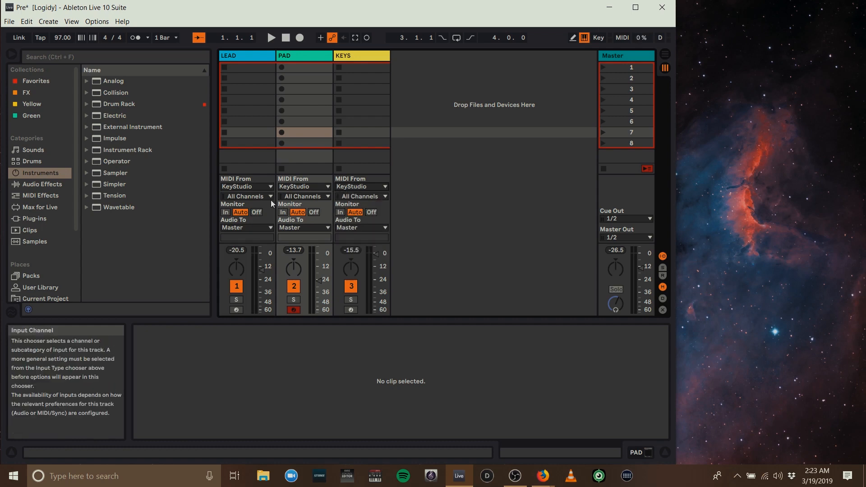
{"action": "left_click", "coordinate": [304, 196]}
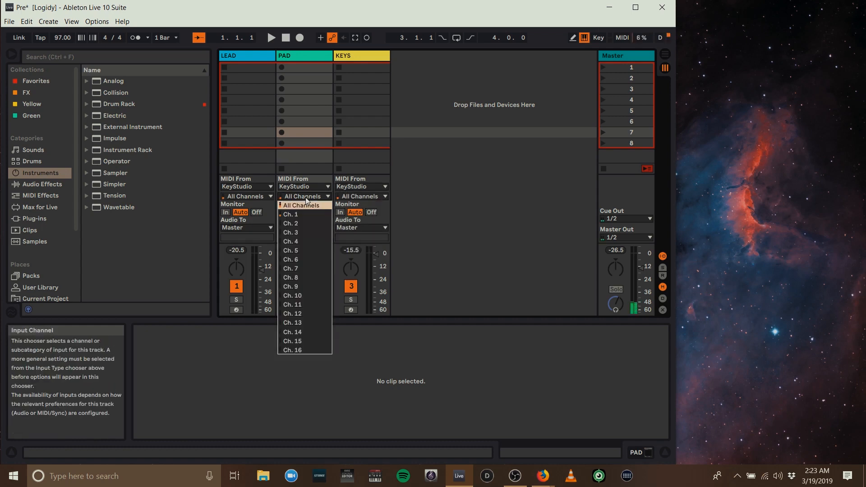
{"action": "left_click", "coordinate": [290, 223]}
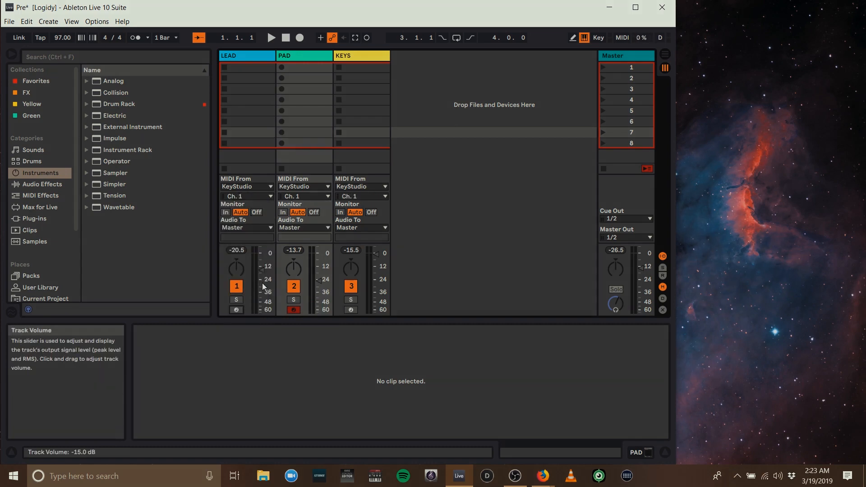
{"action": "left_click", "coordinate": [621, 38]}
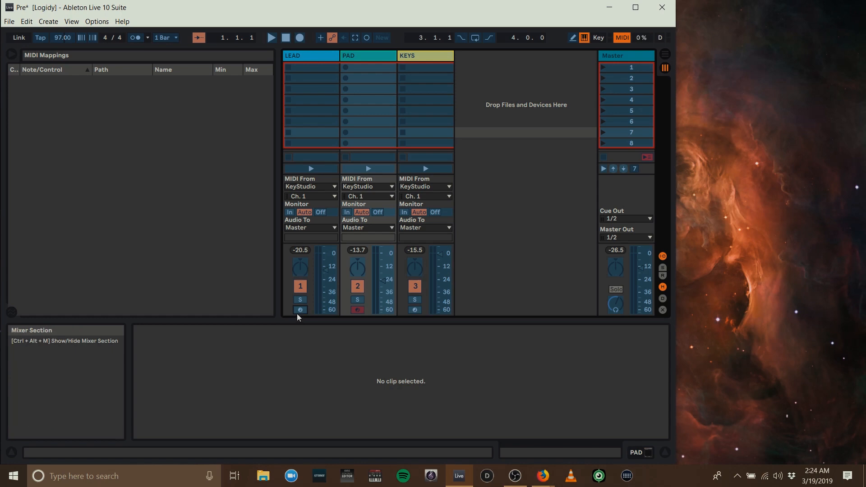
- Map the LEAD, PAD and KEYS arm buttons to pedal notes C-2, C#-2 and D-2
{"action": "left_click", "coordinate": [300, 310]}
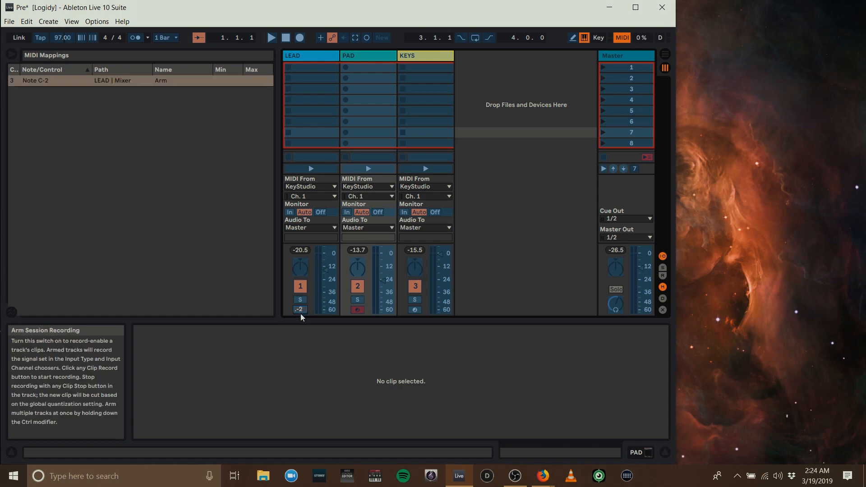
{"action": "left_click", "coordinate": [358, 310]}
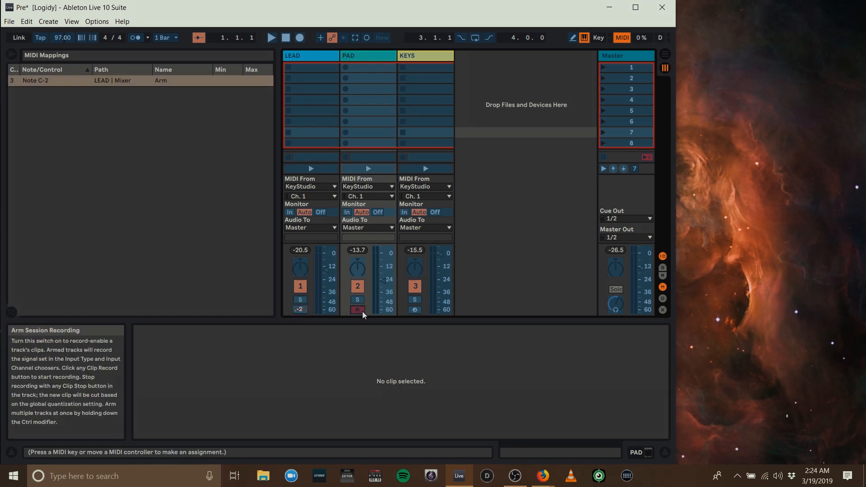
{"action": "left_click", "coordinate": [358, 310]}
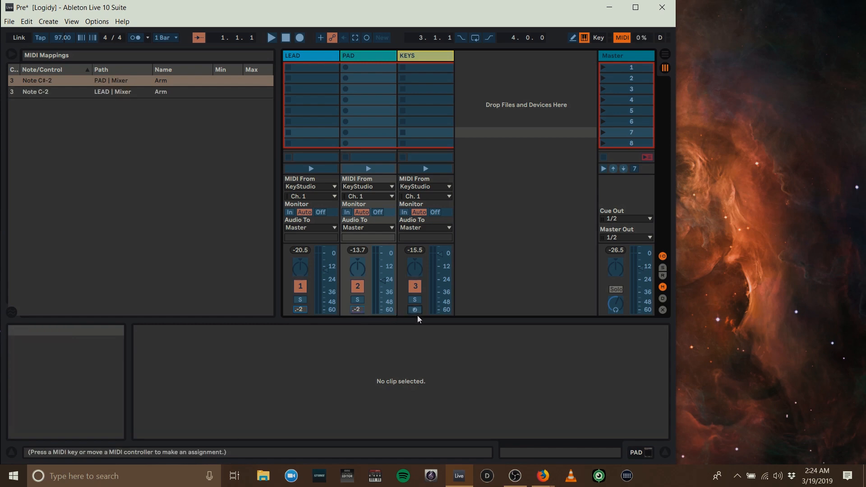
{"action": "left_click", "coordinate": [414, 310]}
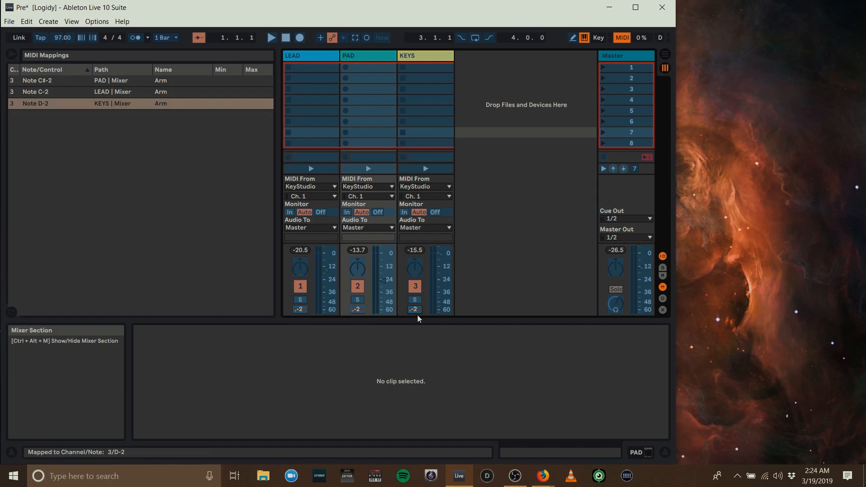